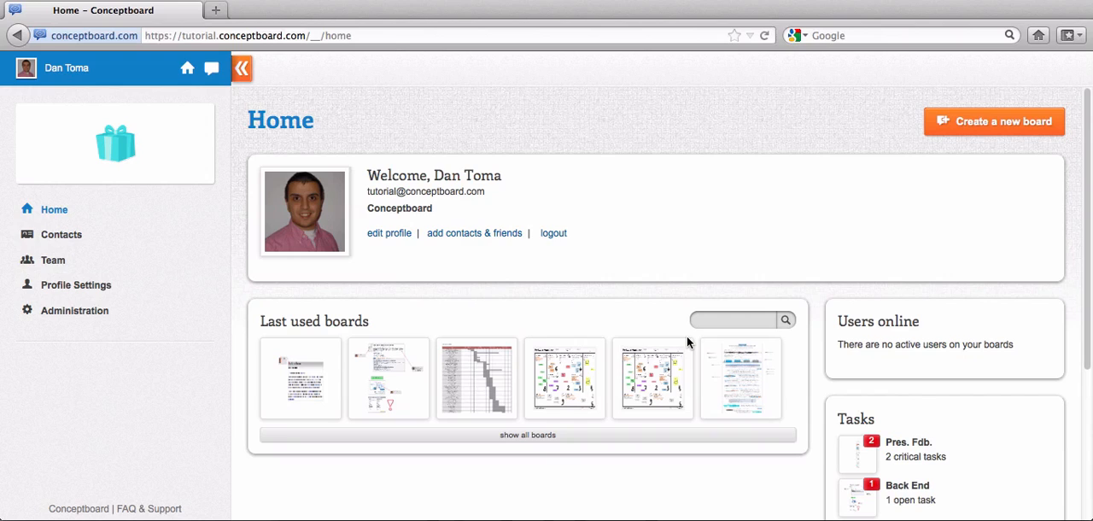
pyautogui.moveTo(520, 437)
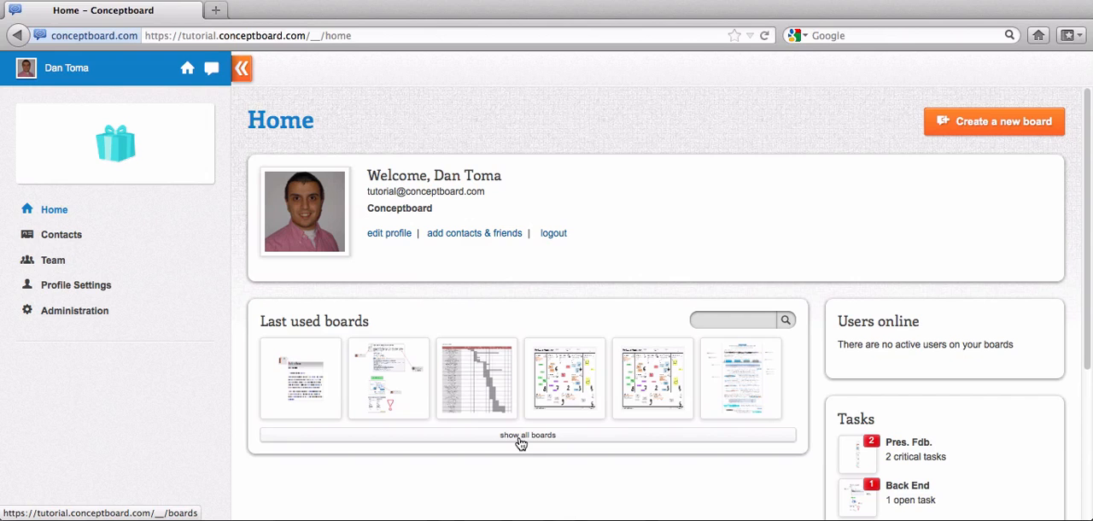
# Show the full overview of all boards instead of only the recently used ones.
pyautogui.click(526, 434)
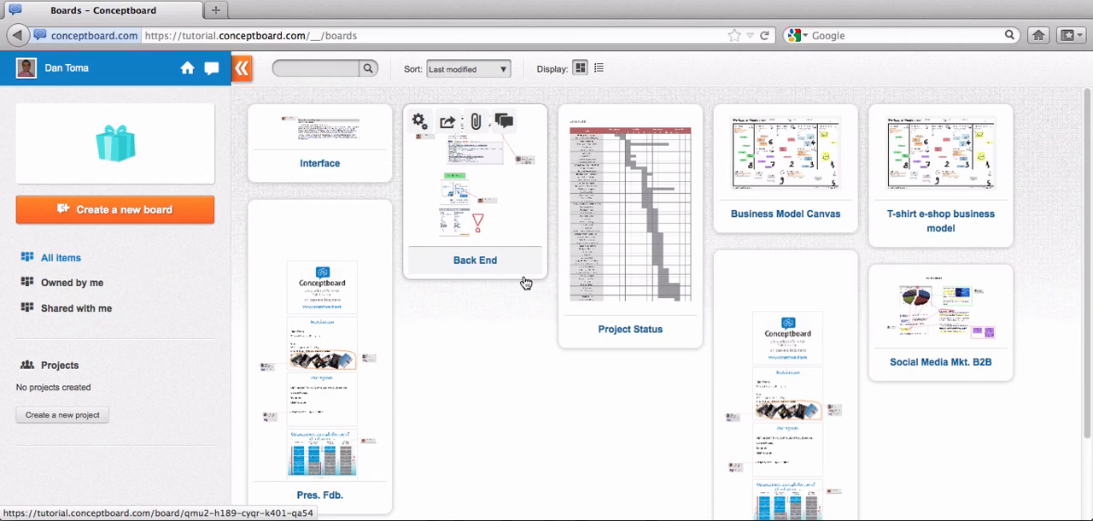
pyautogui.moveTo(465, 403)
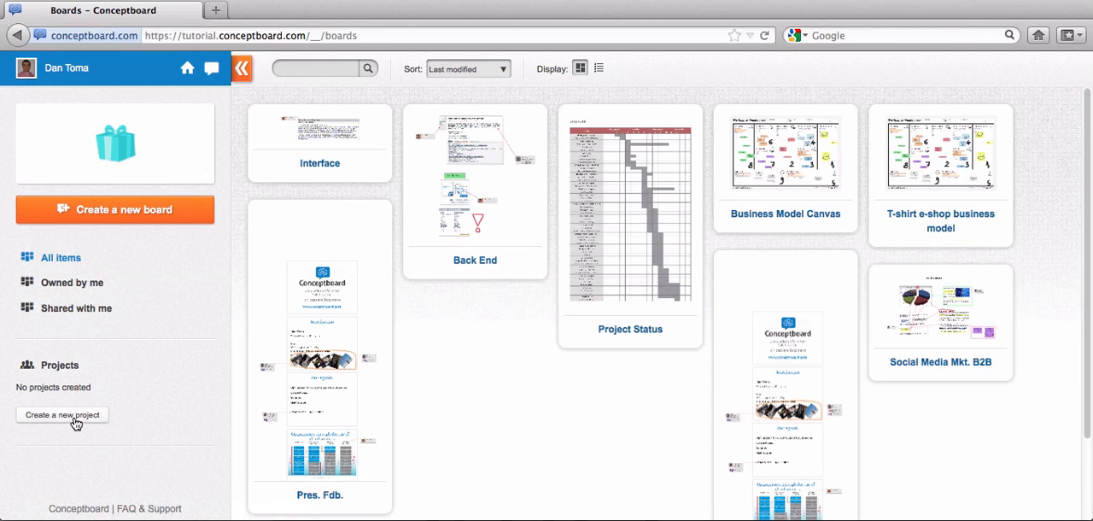
# Create a new project and rename it 'Devel.' in its settings, then save.
pyautogui.click(61, 413)
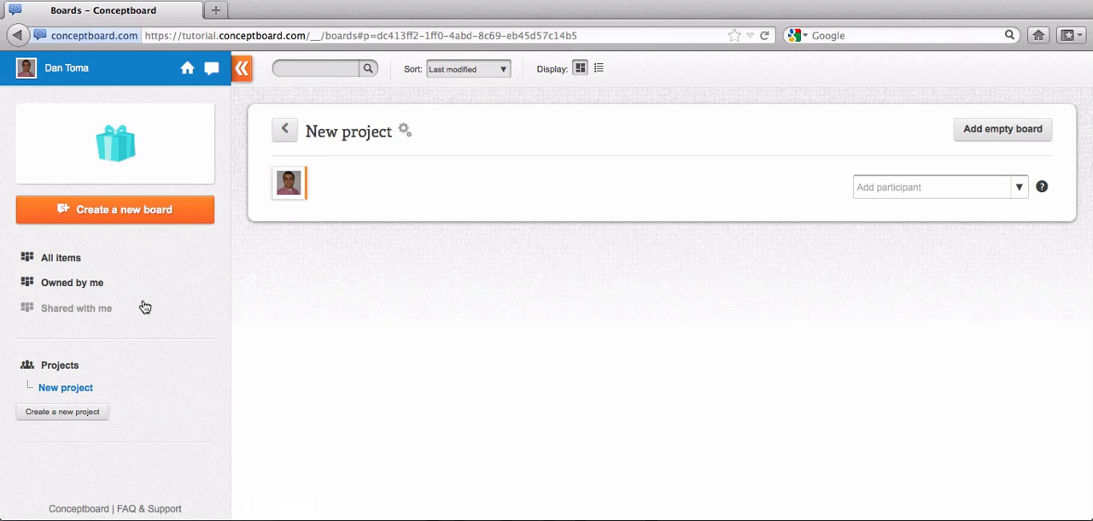
pyautogui.click(405, 129)
pyautogui.write('D')
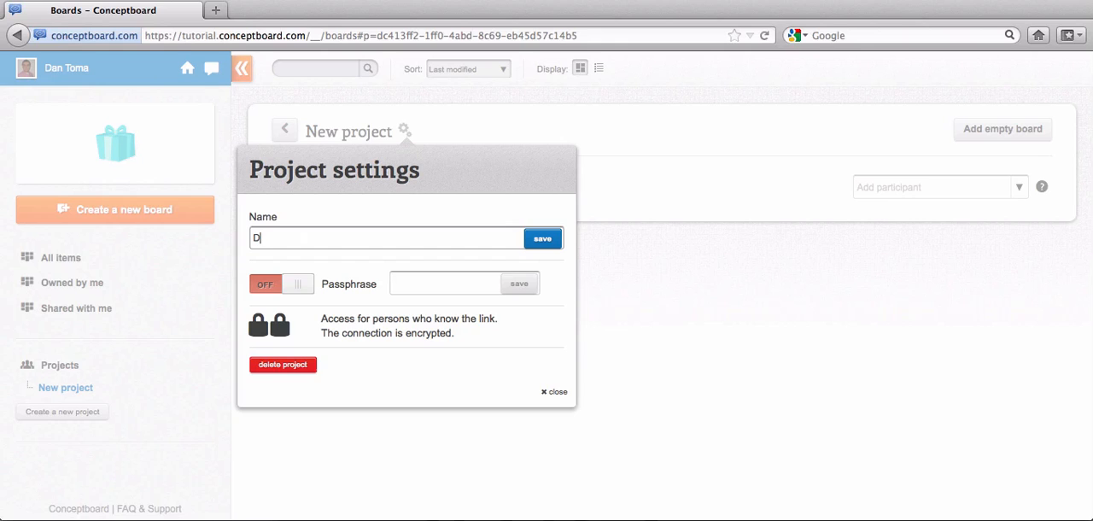
pyautogui.write('evel.')
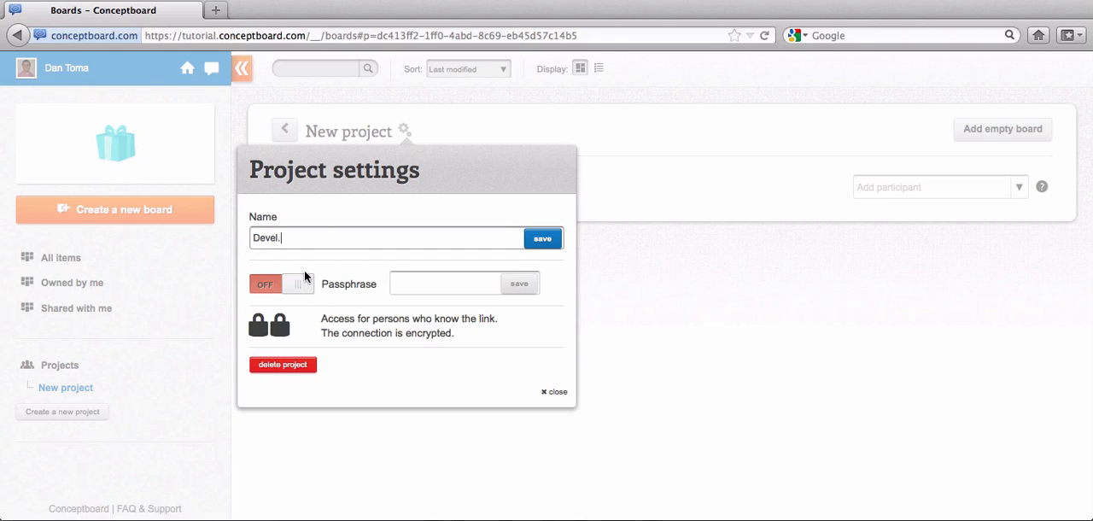
pyautogui.moveTo(569, 328)
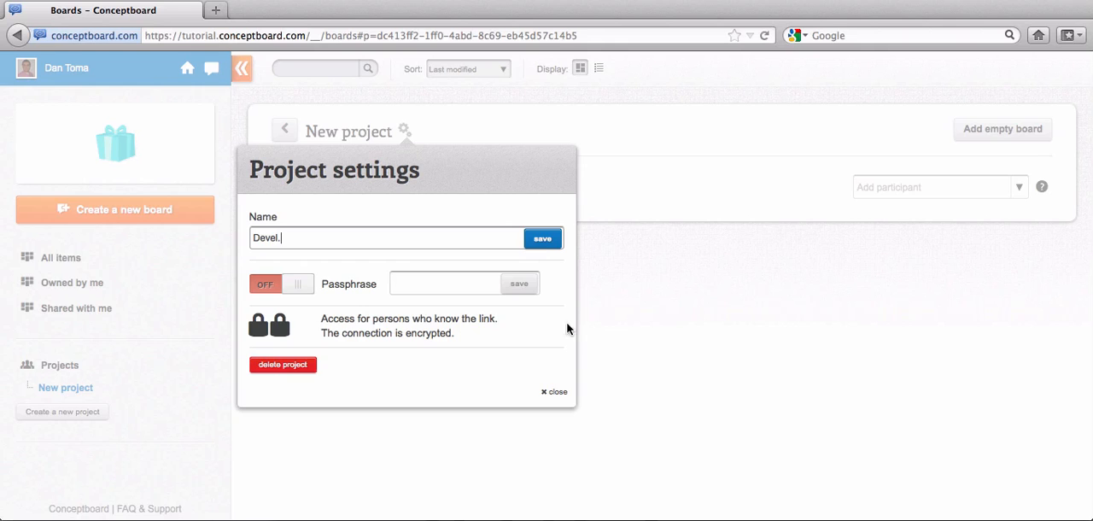
pyautogui.click(543, 239)
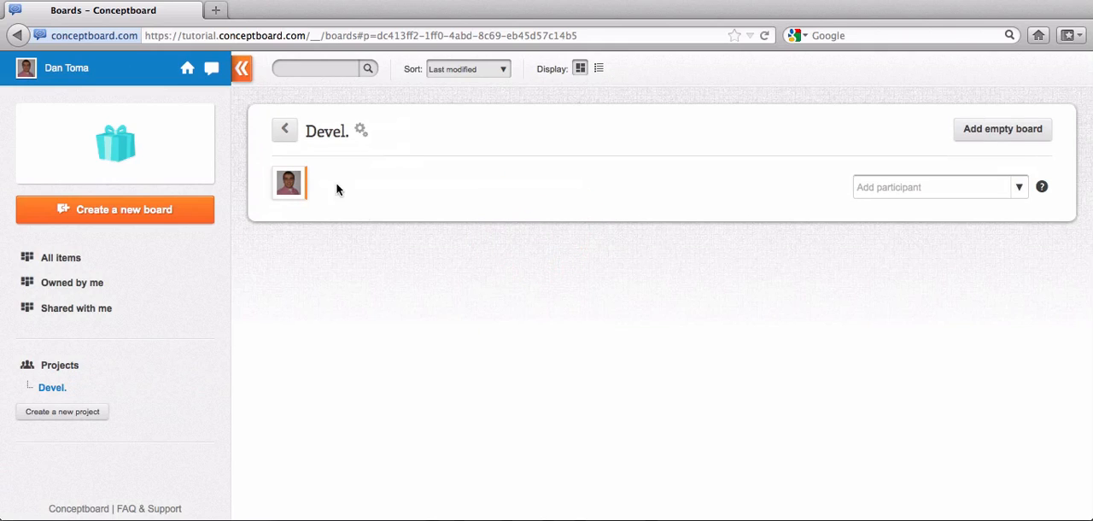
# Move the Interface board from the all-boards list into the existing Devel. project.
pyautogui.click(61, 256)
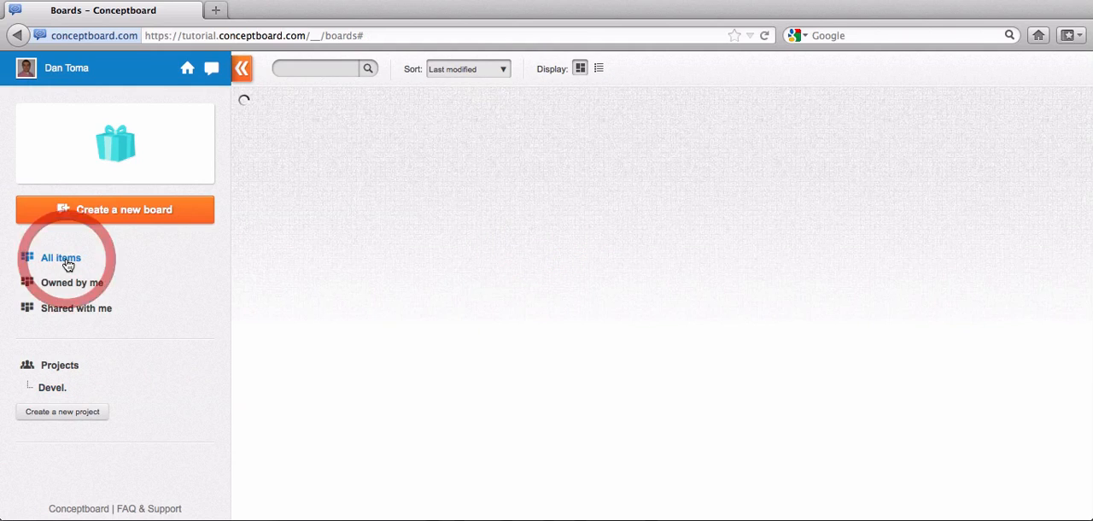
pyautogui.click(62, 257)
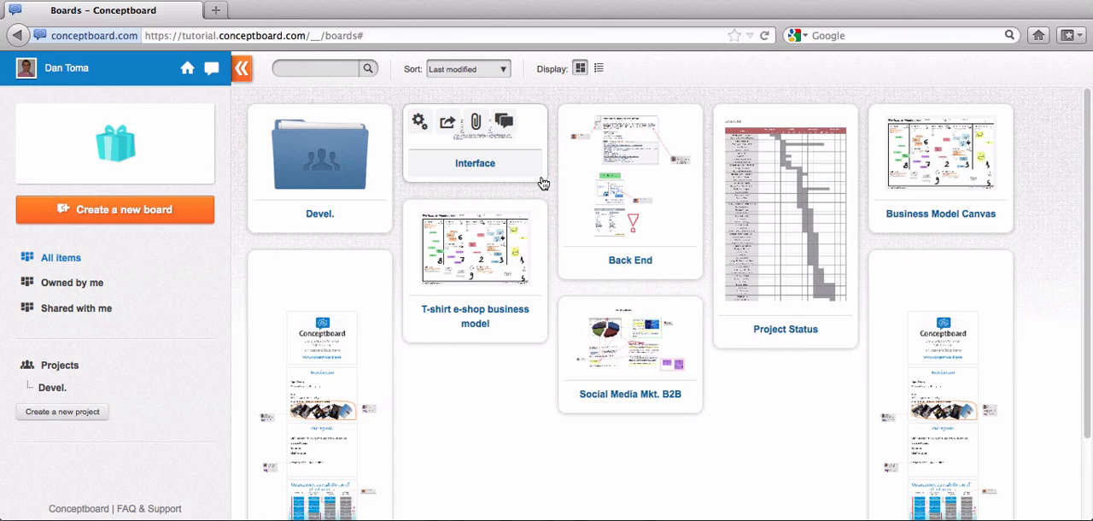
pyautogui.moveTo(345, 157)
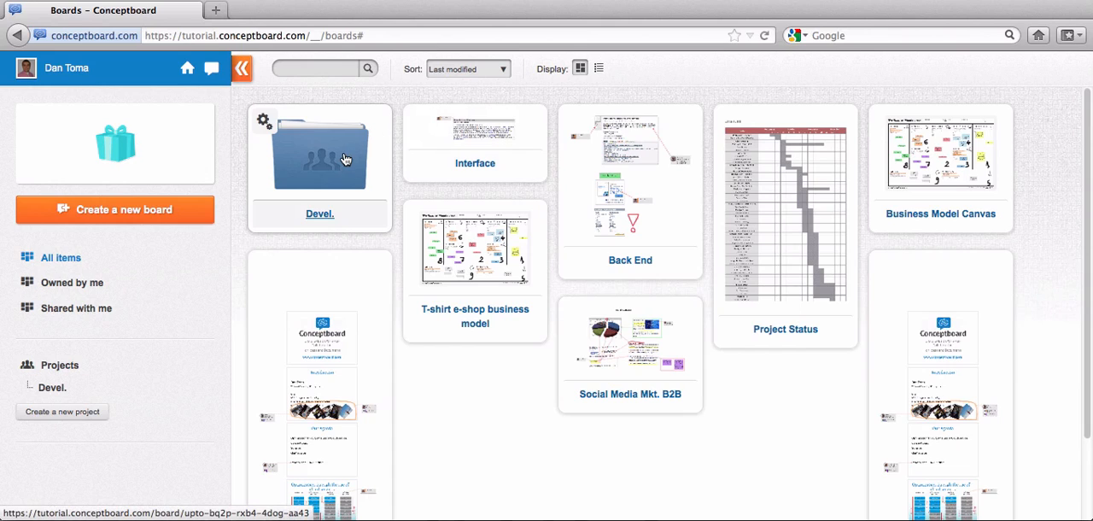
pyautogui.moveTo(323, 142)
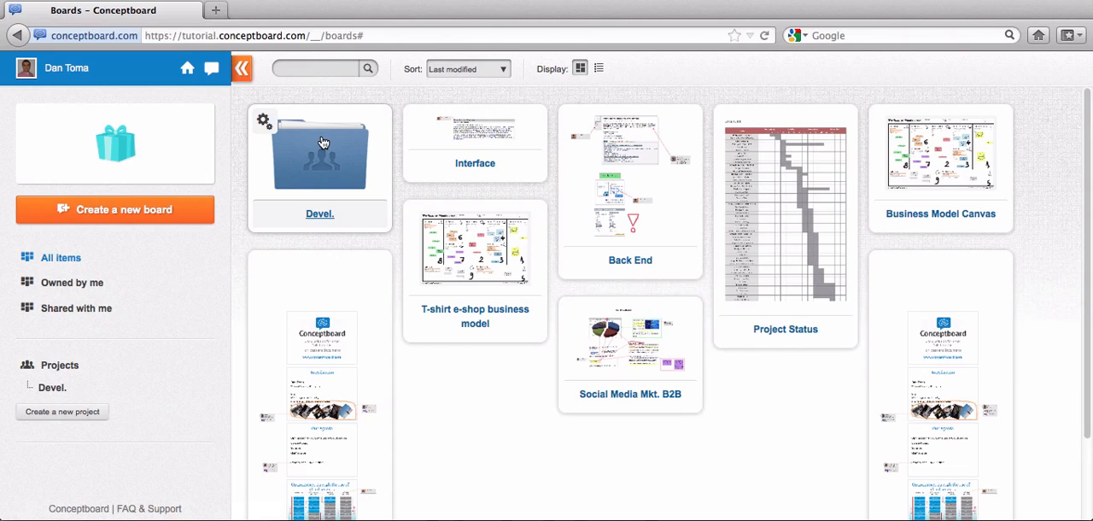
pyautogui.moveTo(351, 164)
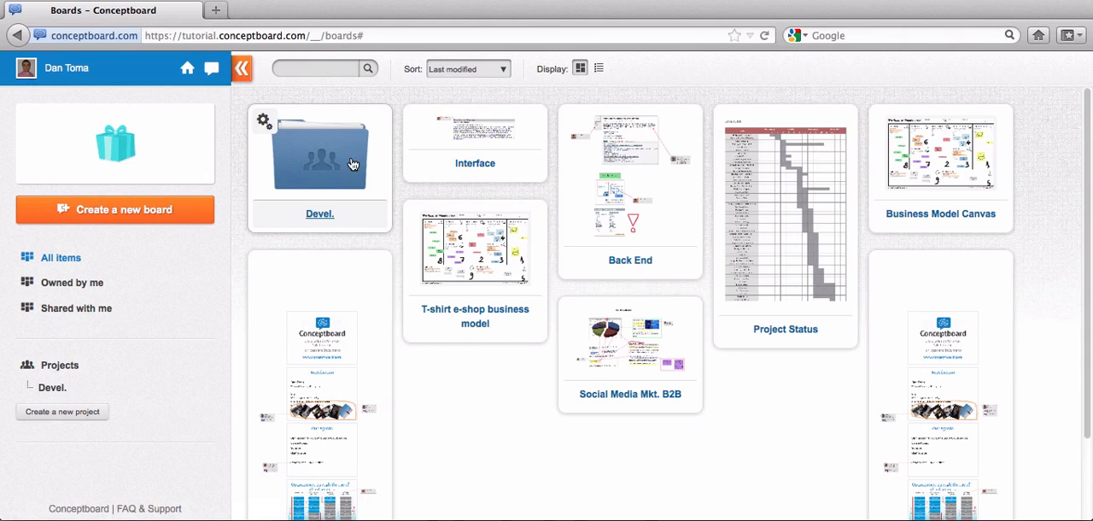
pyautogui.moveTo(504, 119)
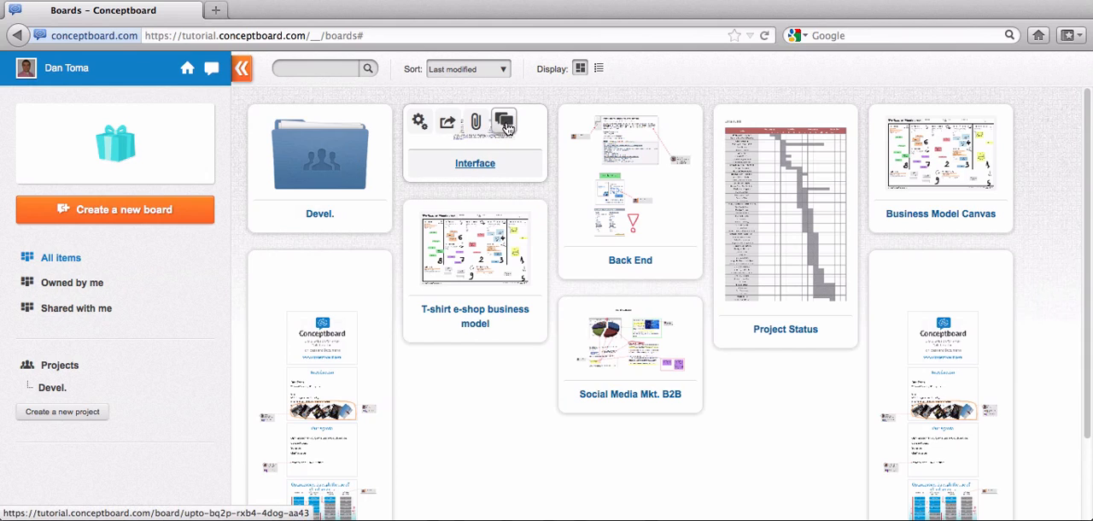
pyautogui.click(504, 121)
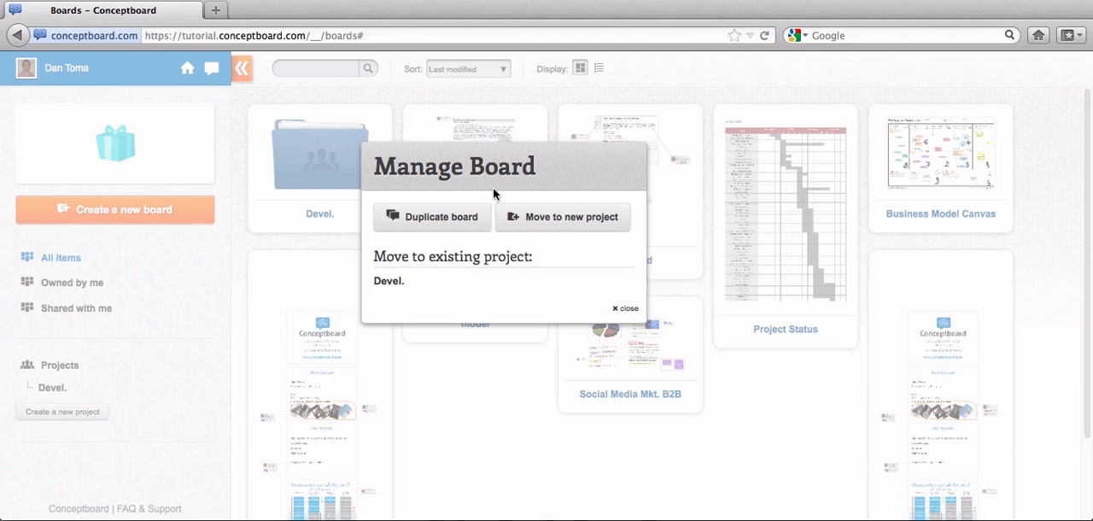
pyautogui.moveTo(549, 225)
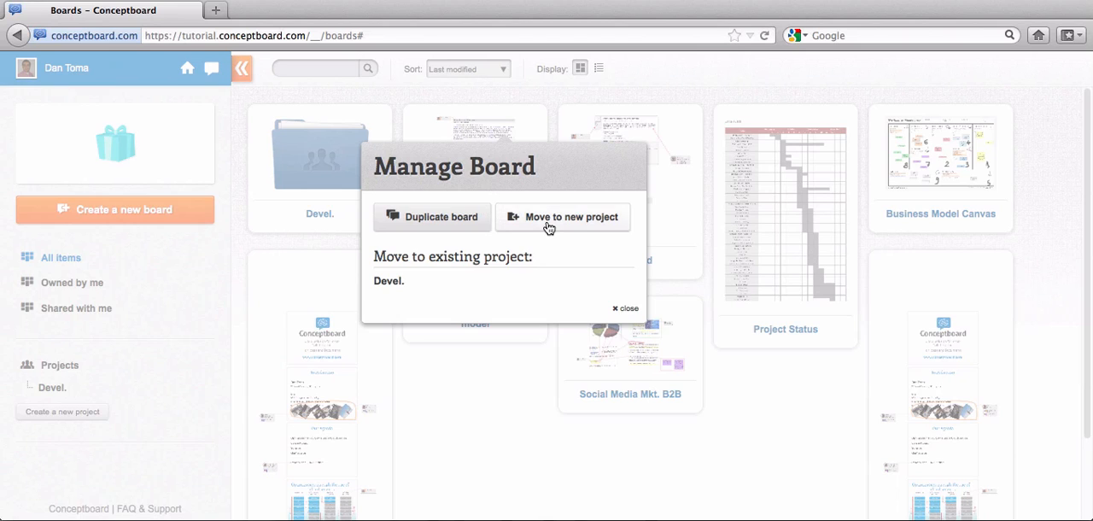
pyautogui.moveTo(540, 220)
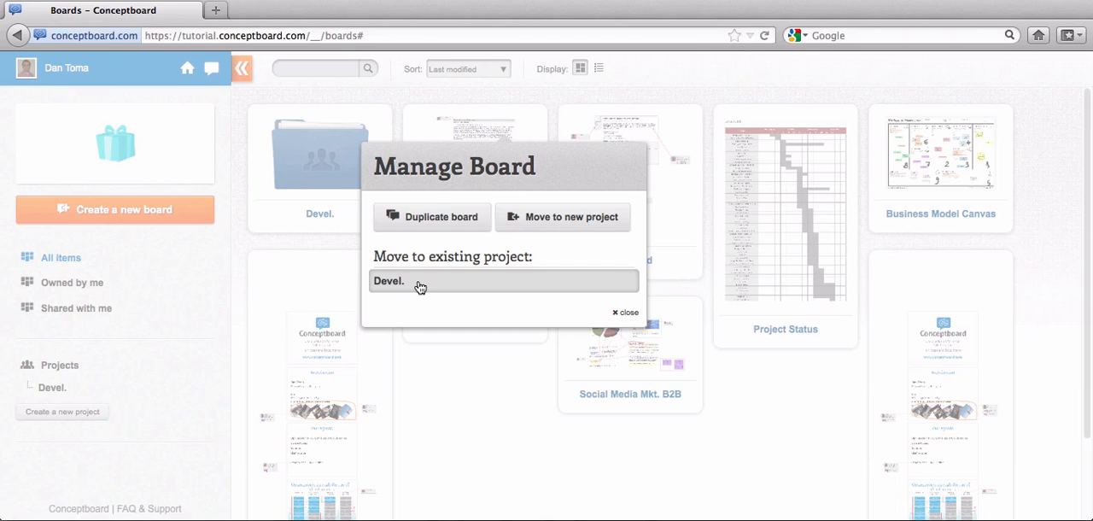
pyautogui.moveTo(594, 215)
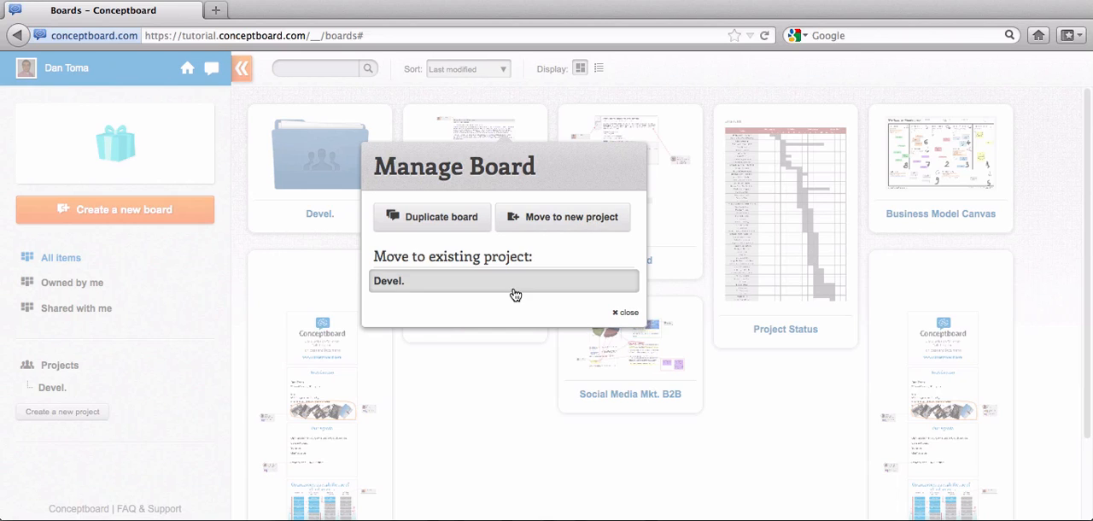
pyautogui.moveTo(444, 290)
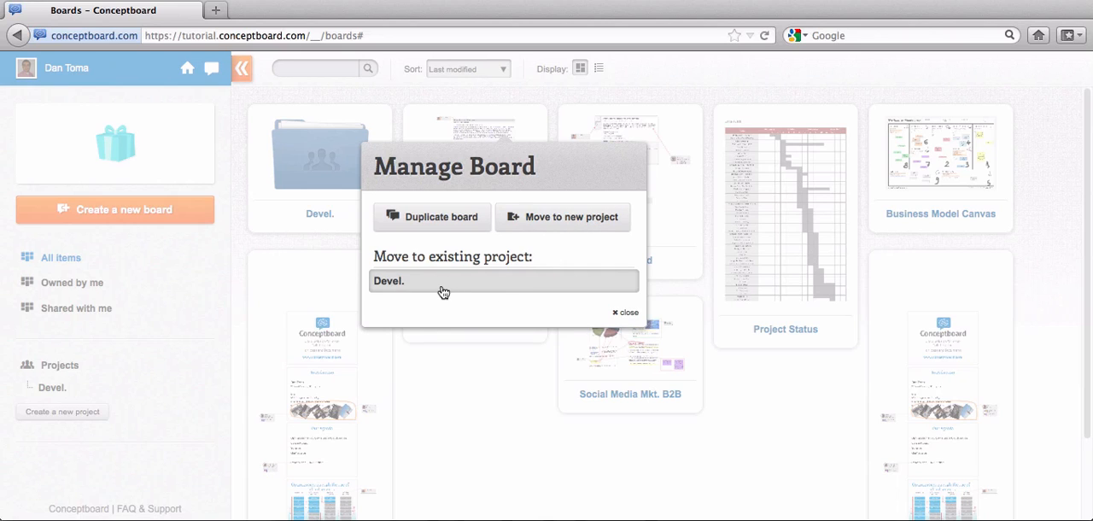
pyautogui.click(413, 280)
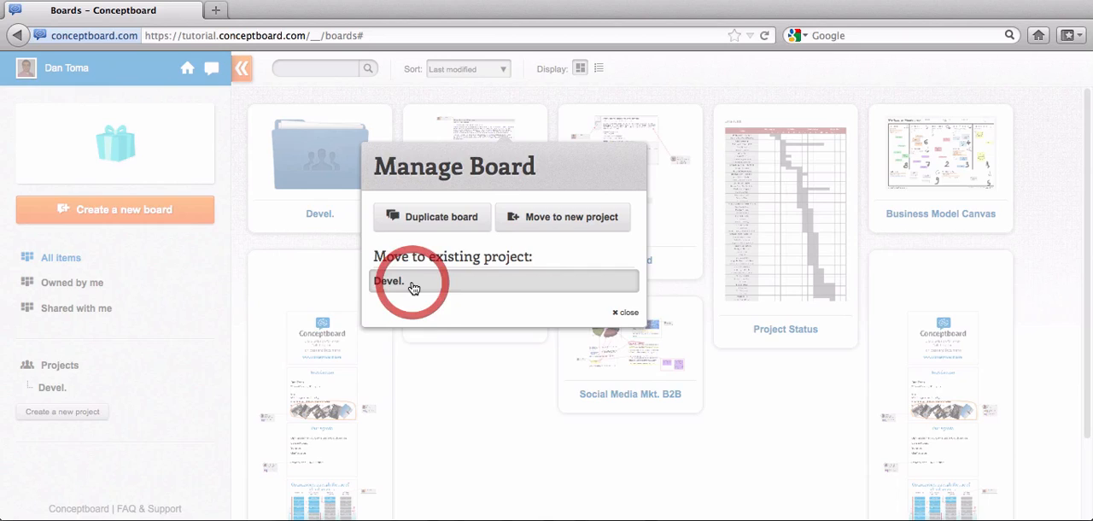
pyautogui.click(413, 280)
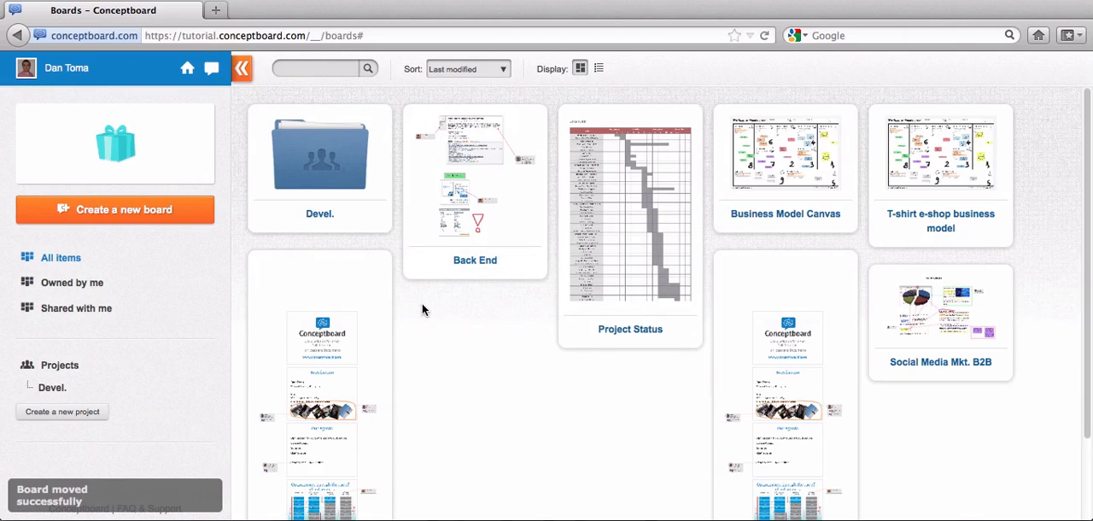
pyautogui.moveTo(504, 120)
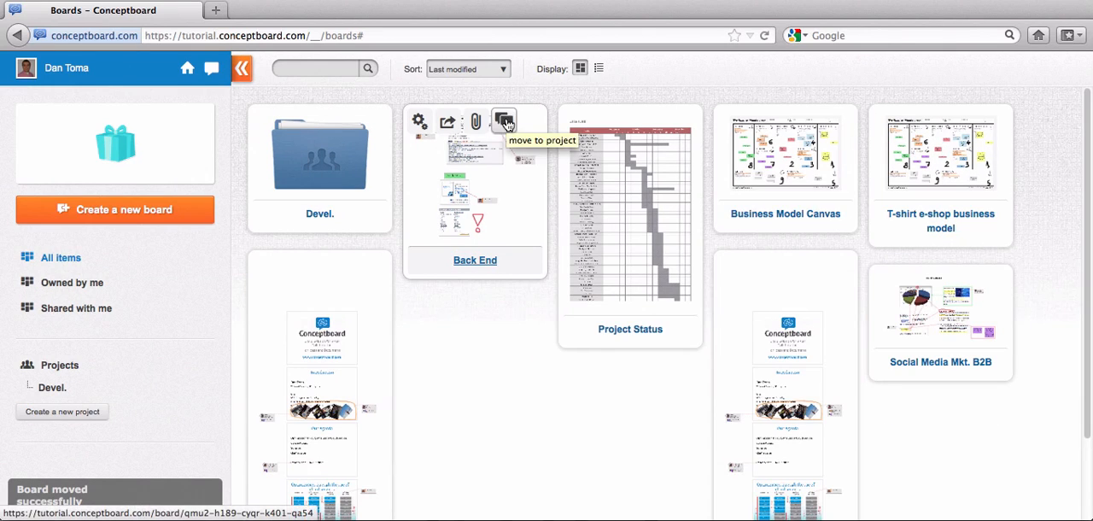
# Move the Back End and Project Status boards into the Devel. project too.
pyautogui.click(504, 121)
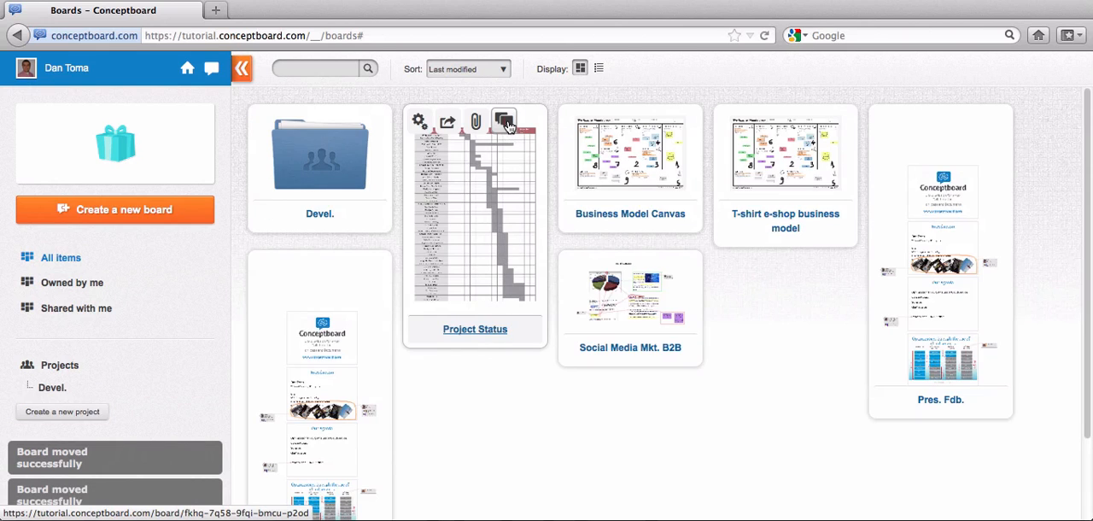
pyautogui.click(503, 122)
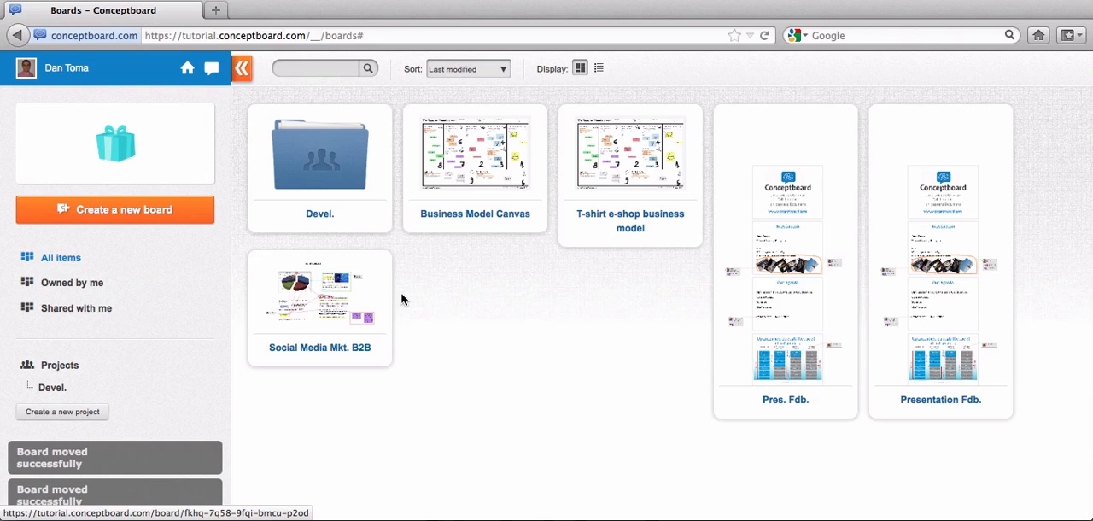
pyautogui.moveTo(328, 143)
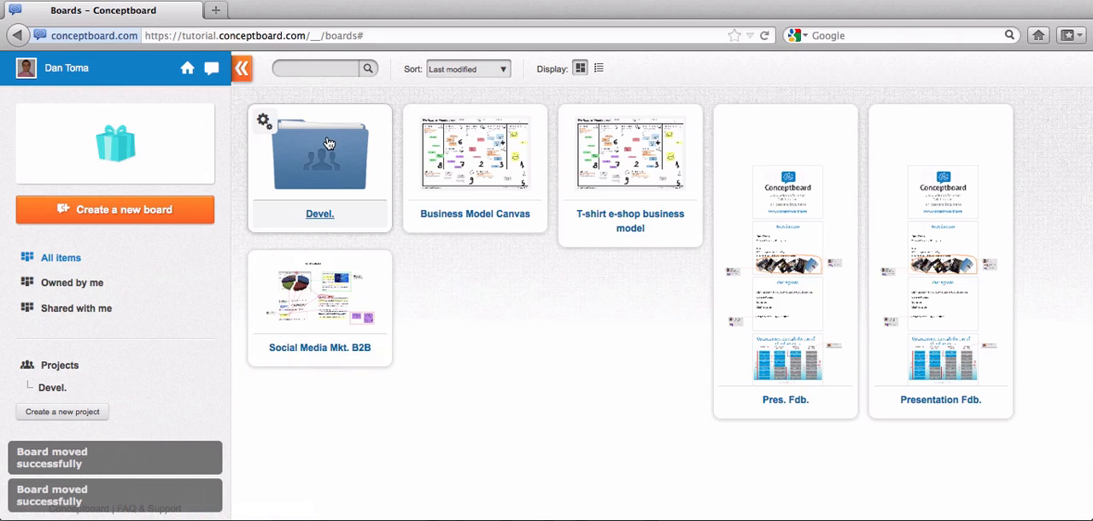
pyautogui.moveTo(307, 157)
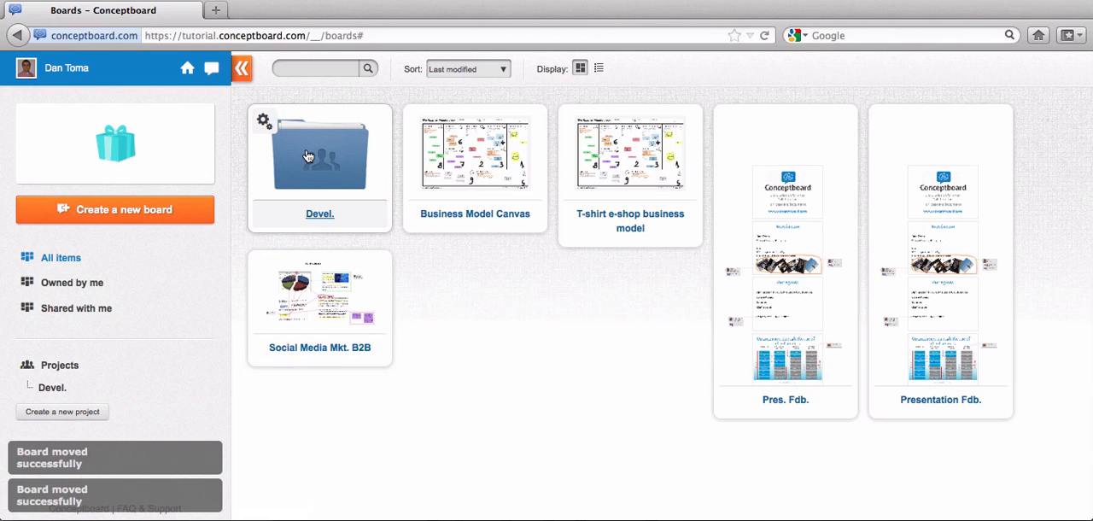
# Open the Devel. project and list the teammates available to add as participants.
pyautogui.click(319, 152)
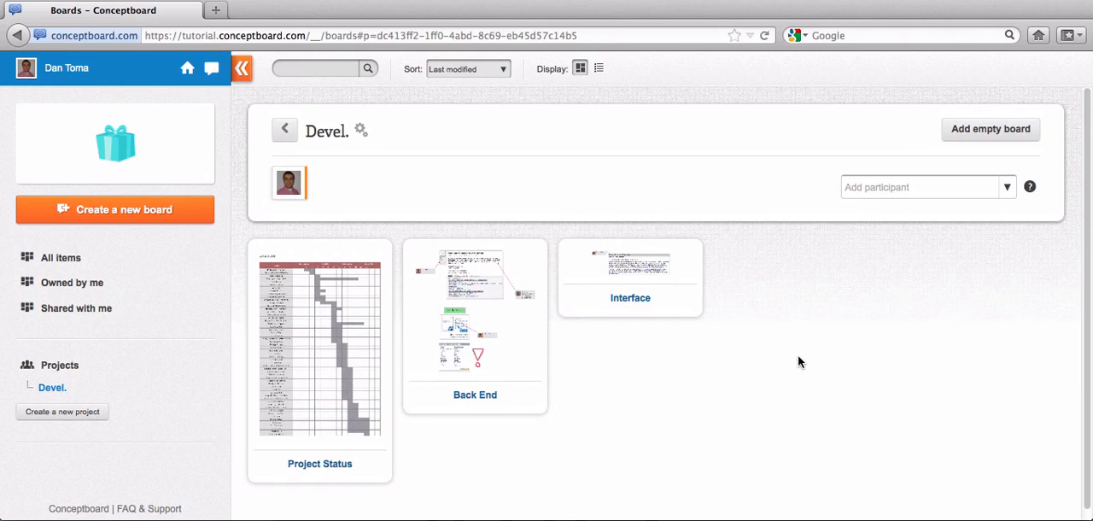
pyautogui.moveTo(789, 359)
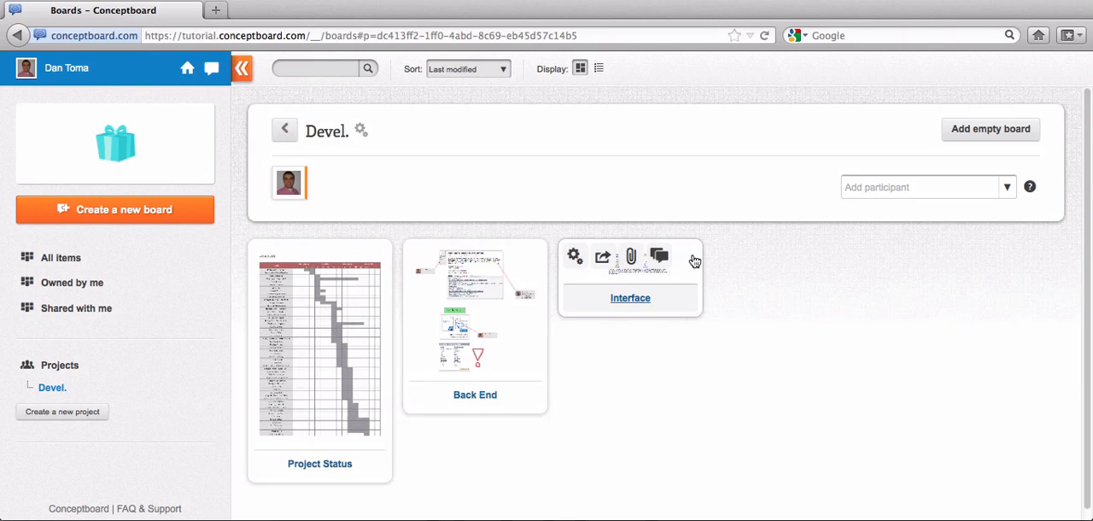
pyautogui.moveTo(1008, 191)
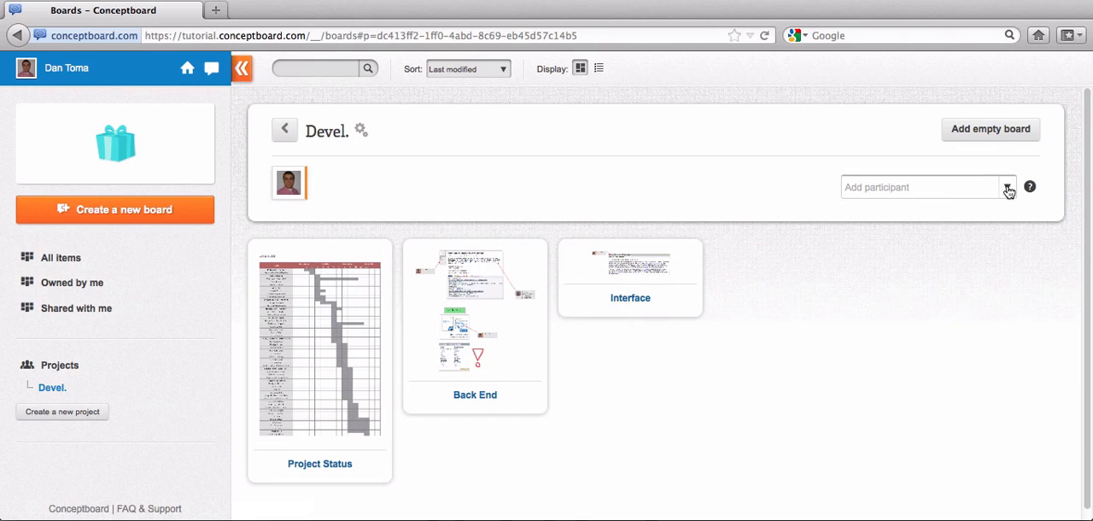
pyautogui.click(1007, 186)
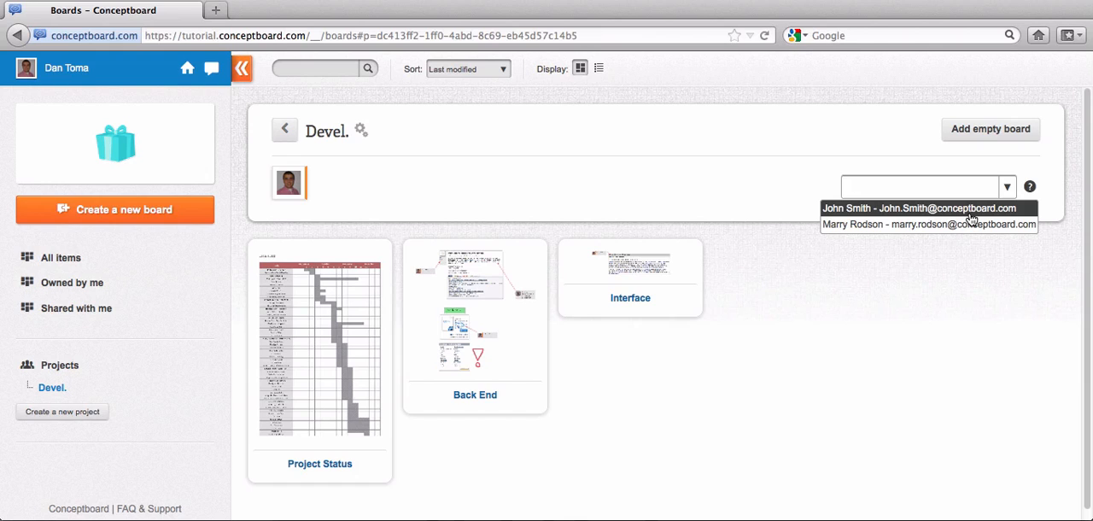
pyautogui.moveTo(939, 215)
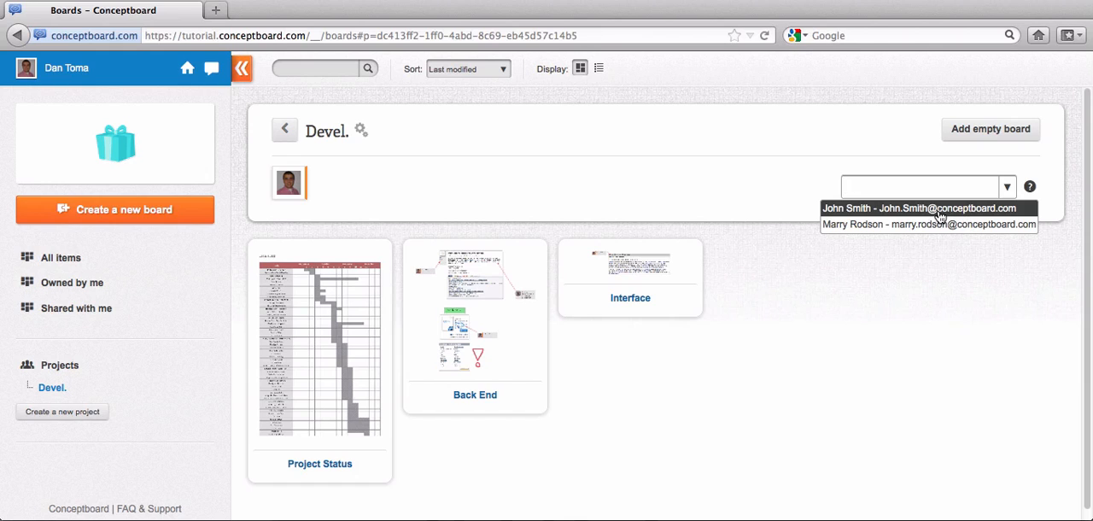
# Add John Smith, the first suggested contact, as a participant of the Devel. project.
pyautogui.click(915, 208)
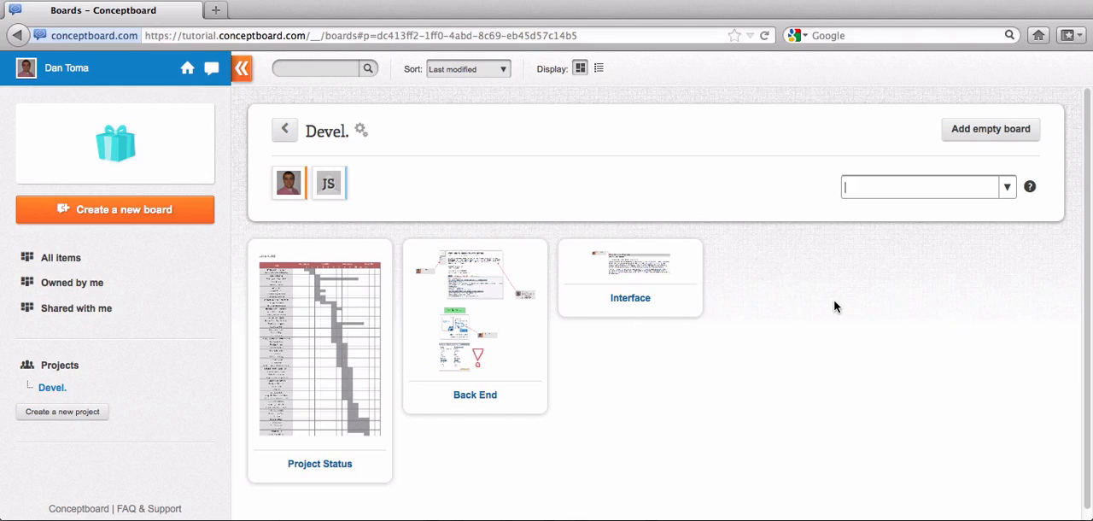
pyautogui.moveTo(303, 216)
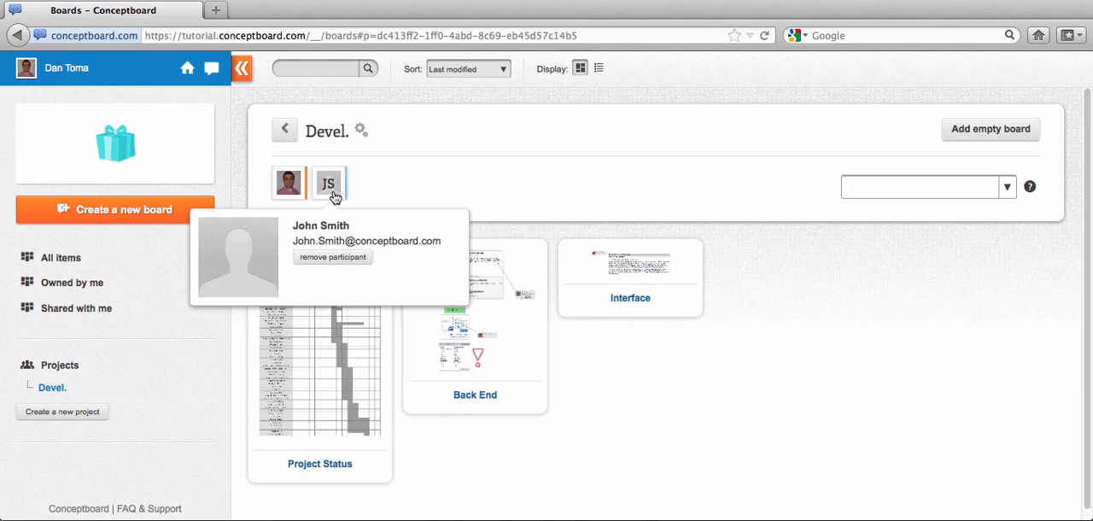
pyautogui.moveTo(333, 188)
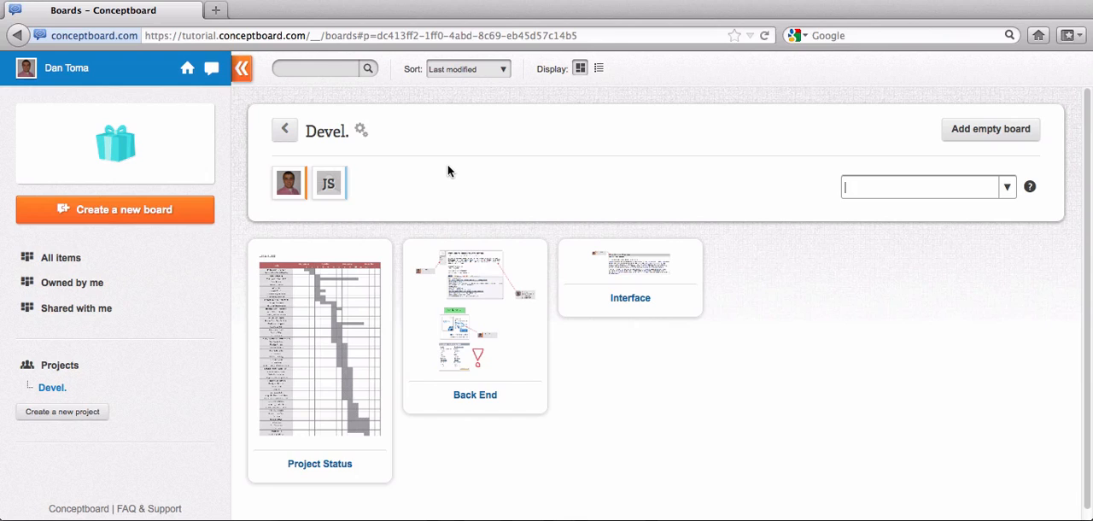
pyautogui.moveTo(630, 273)
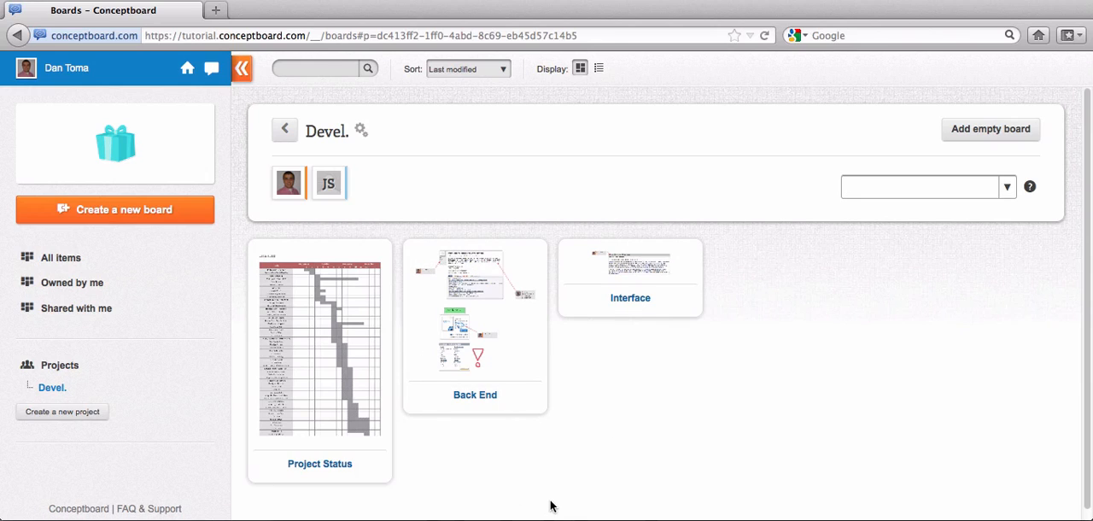
pyautogui.moveTo(533, 437)
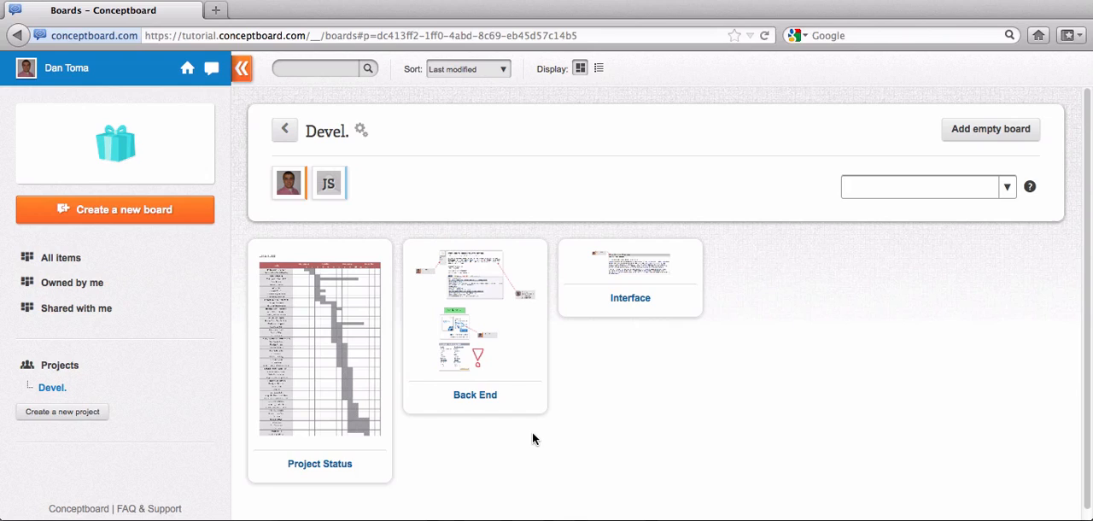
pyautogui.moveTo(635, 451)
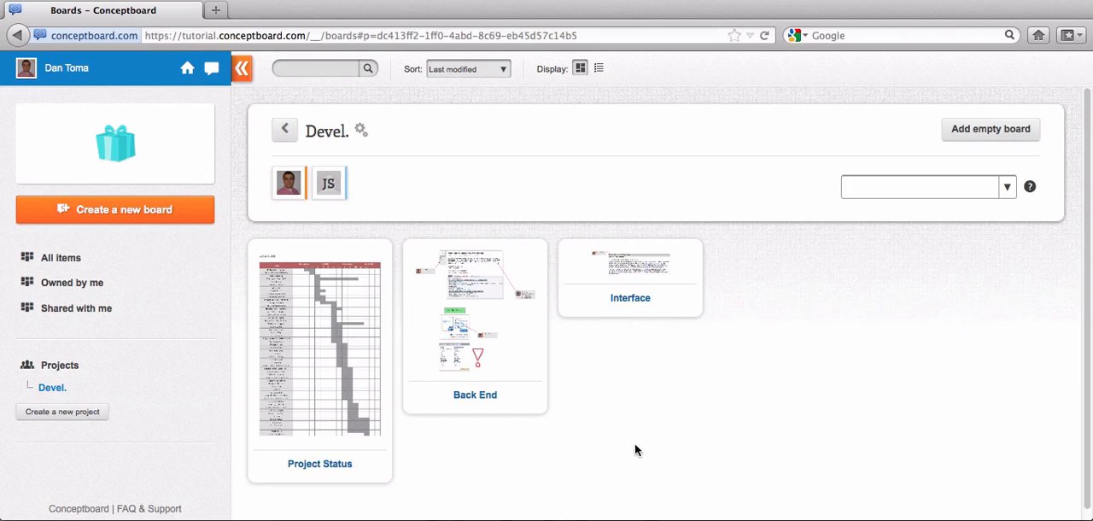
pyautogui.click(922, 187)
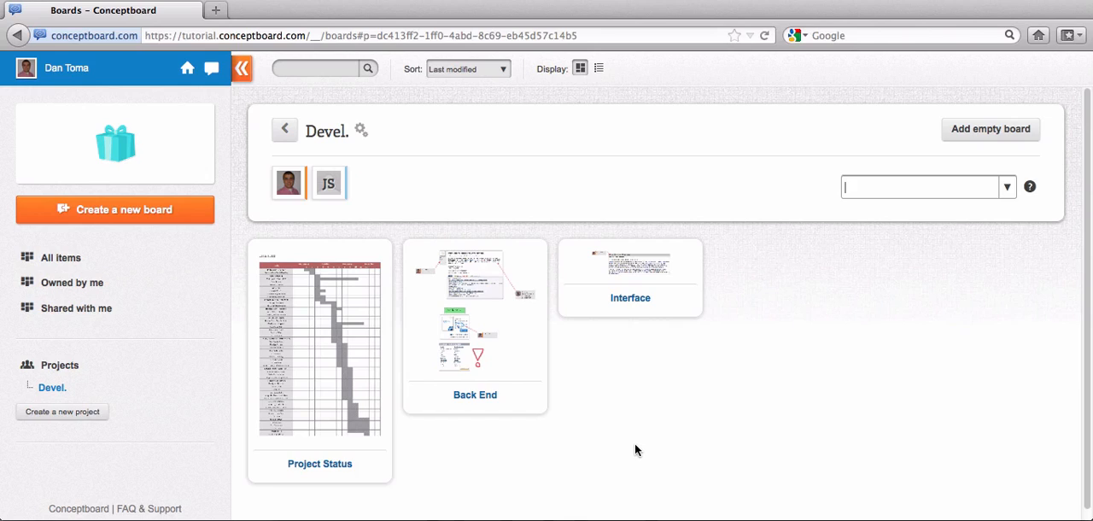